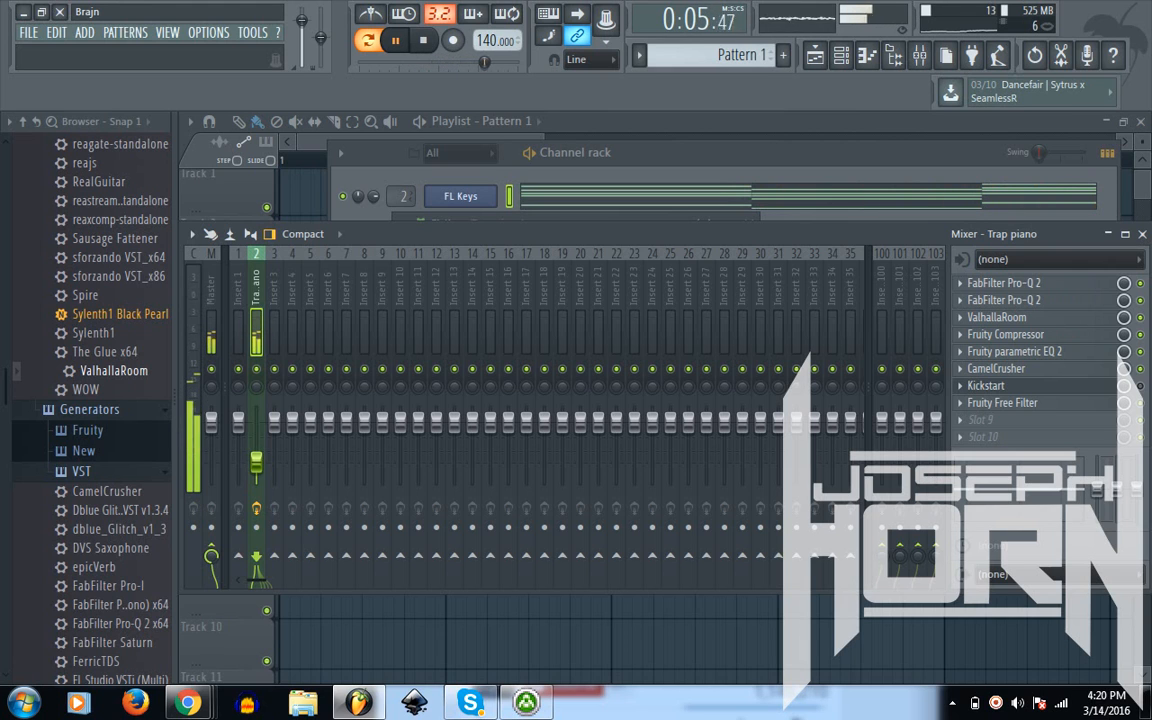
Step: Stop the song and open FL Keys with its grand piano sampleset
left_click(423, 39)
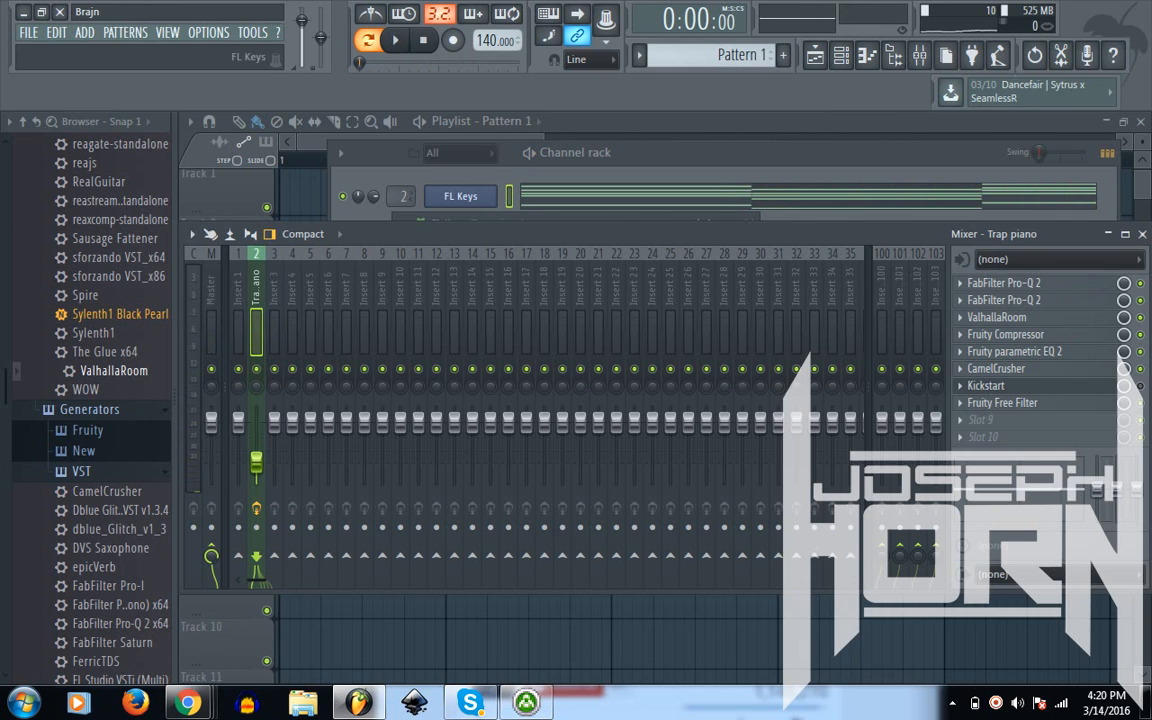
left_click(460, 195)
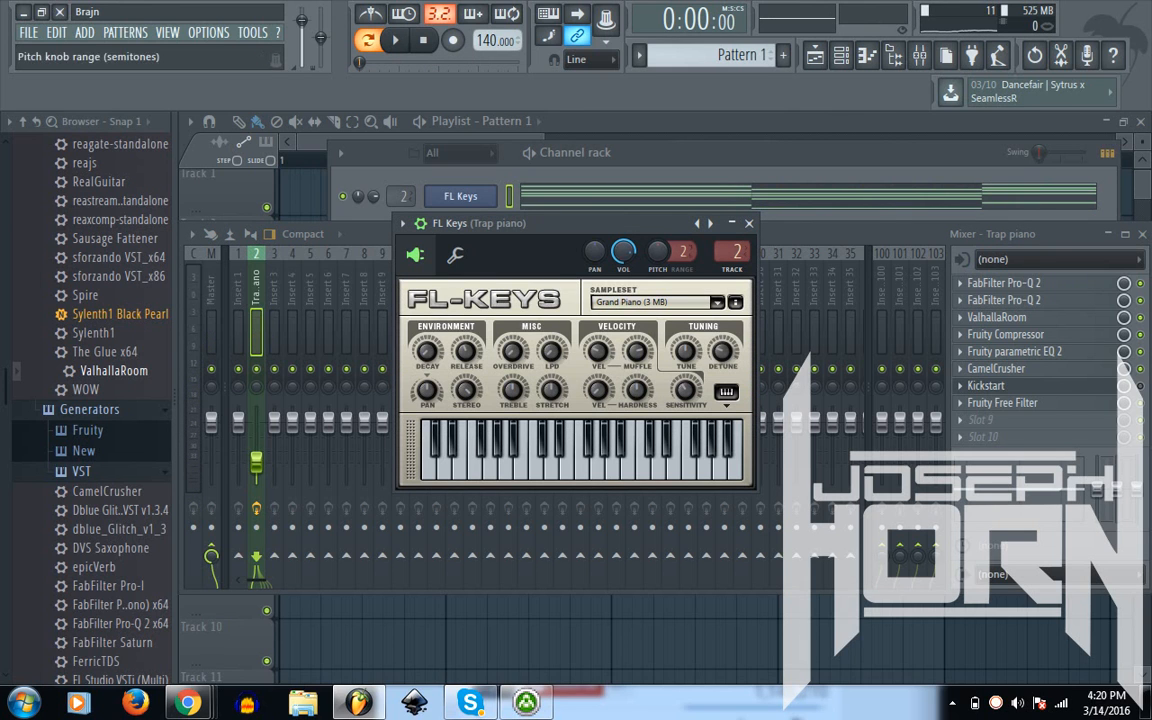
Step: Close the FL Keys window, then play and stop the song on the Trap piano insert
left_click(748, 223)
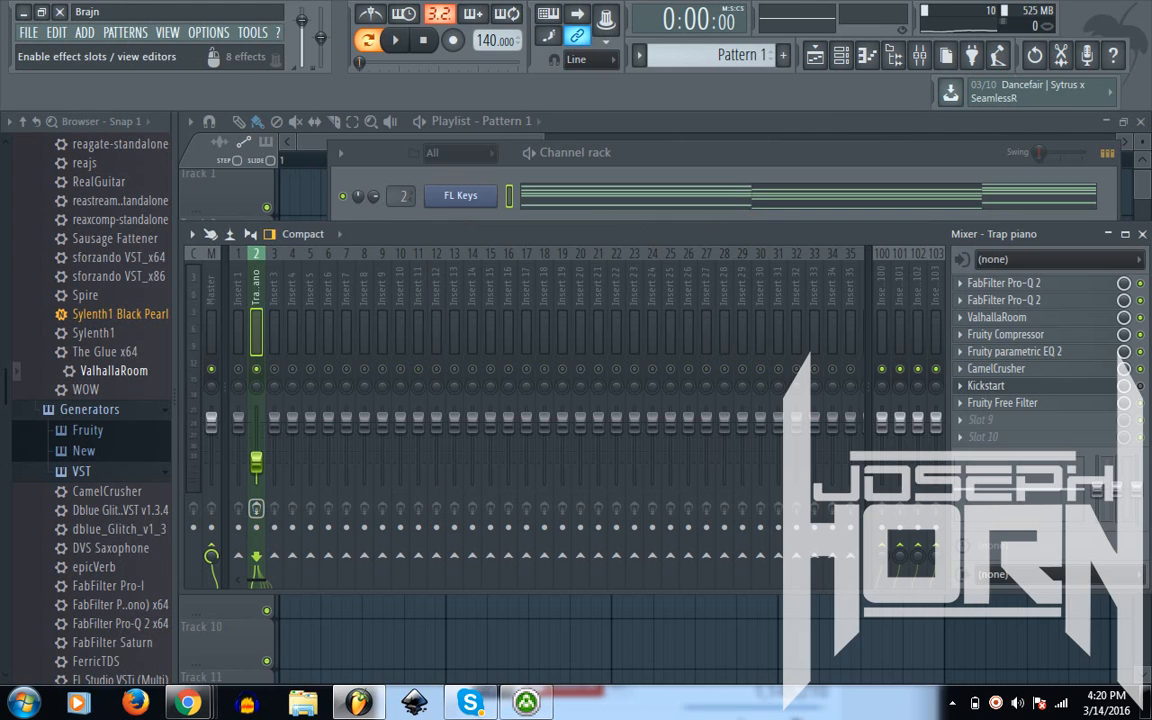
left_click(394, 39)
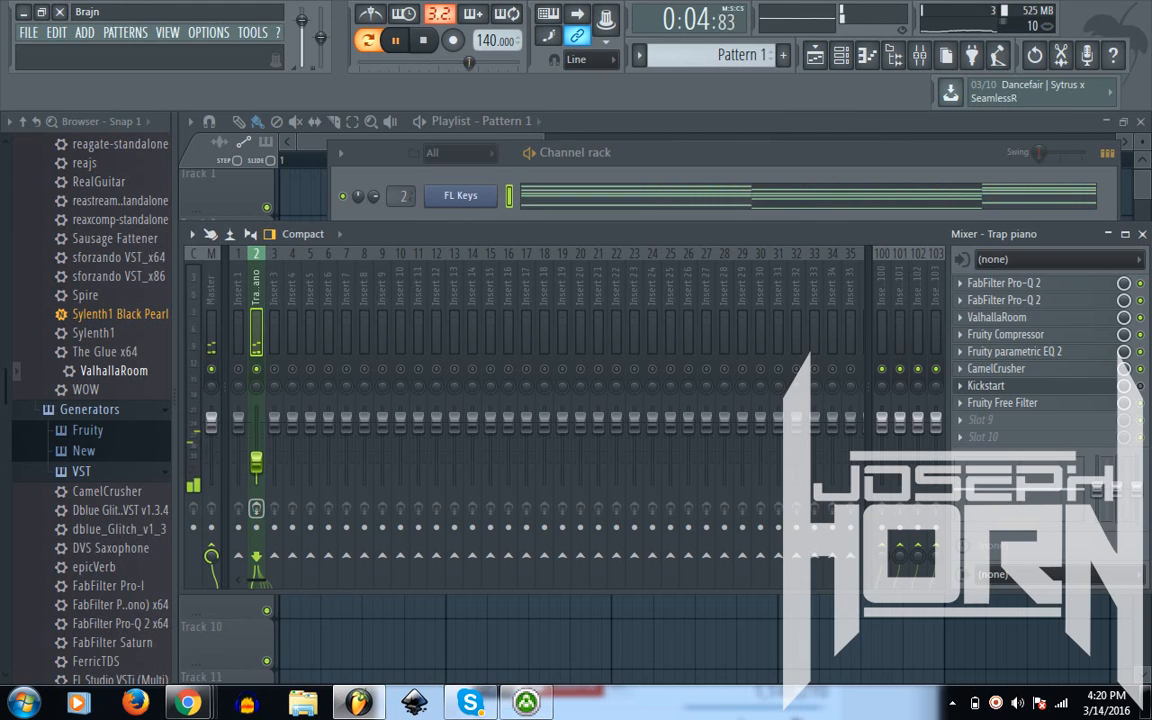
left_click(395, 39)
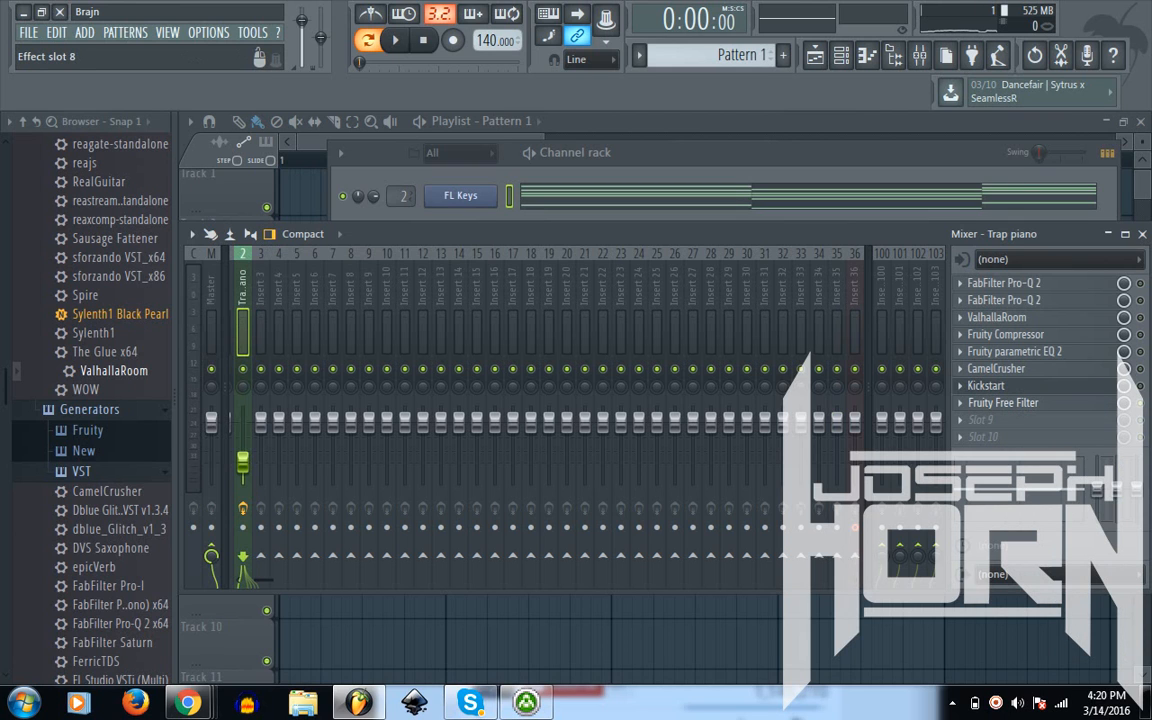
Step: Play the piano pattern twice and open CamelCrusher showing the British Clean patch
left_click(395, 39)
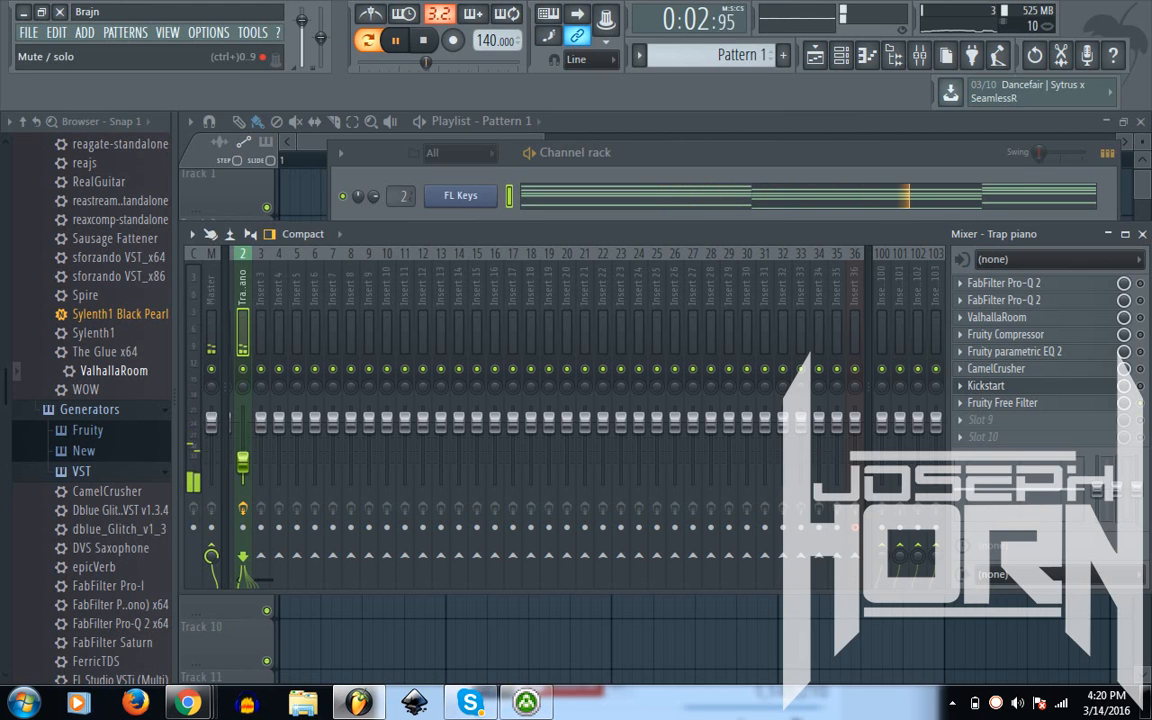
left_click(424, 40)
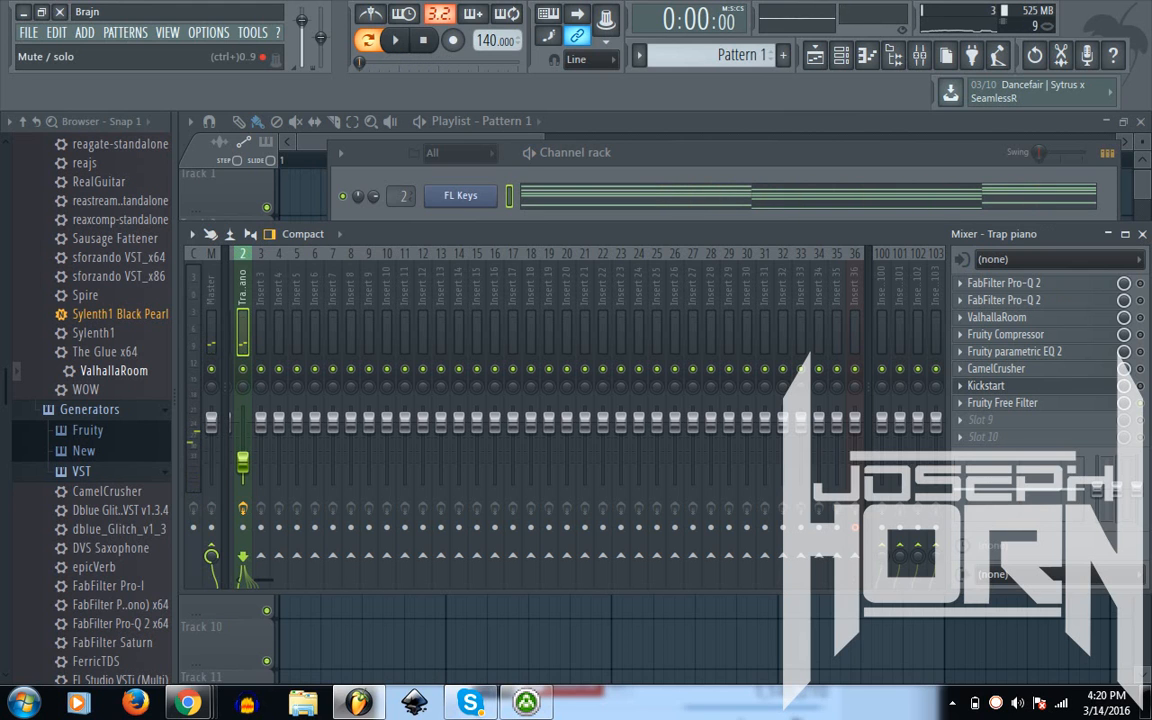
left_click(394, 40)
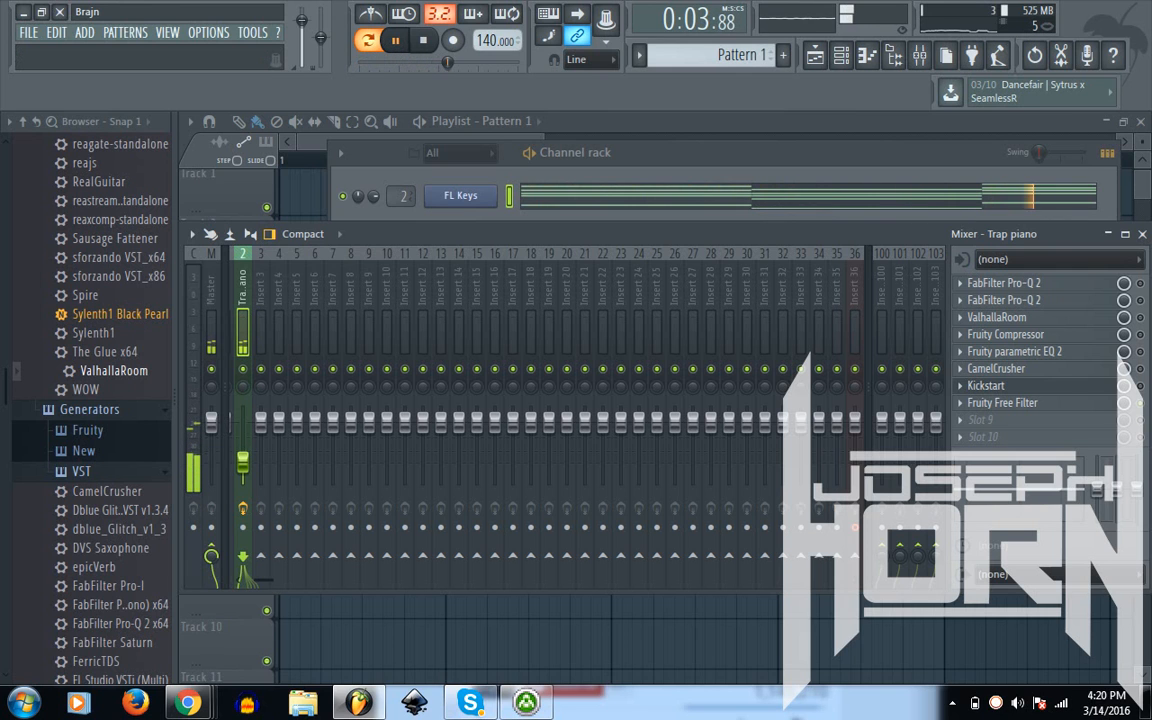
left_click(423, 39)
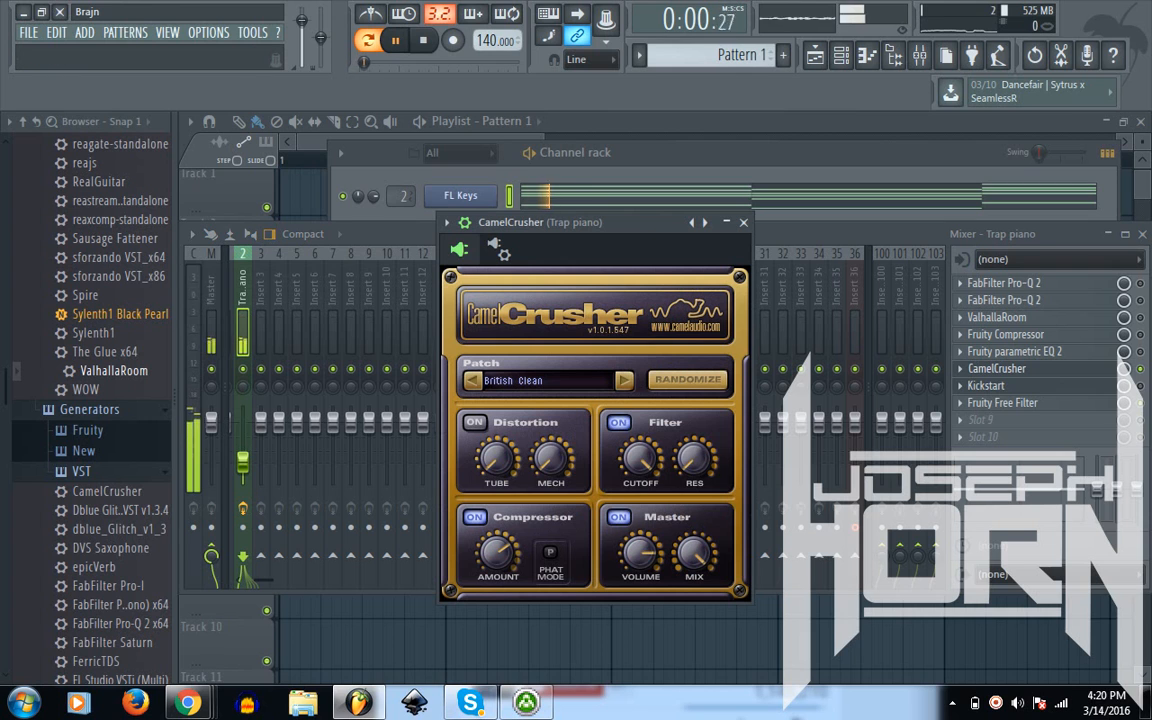
Step: Close CamelCrusher, restart playback, and open the Fruity parametric EQ 2
left_click(423, 39)
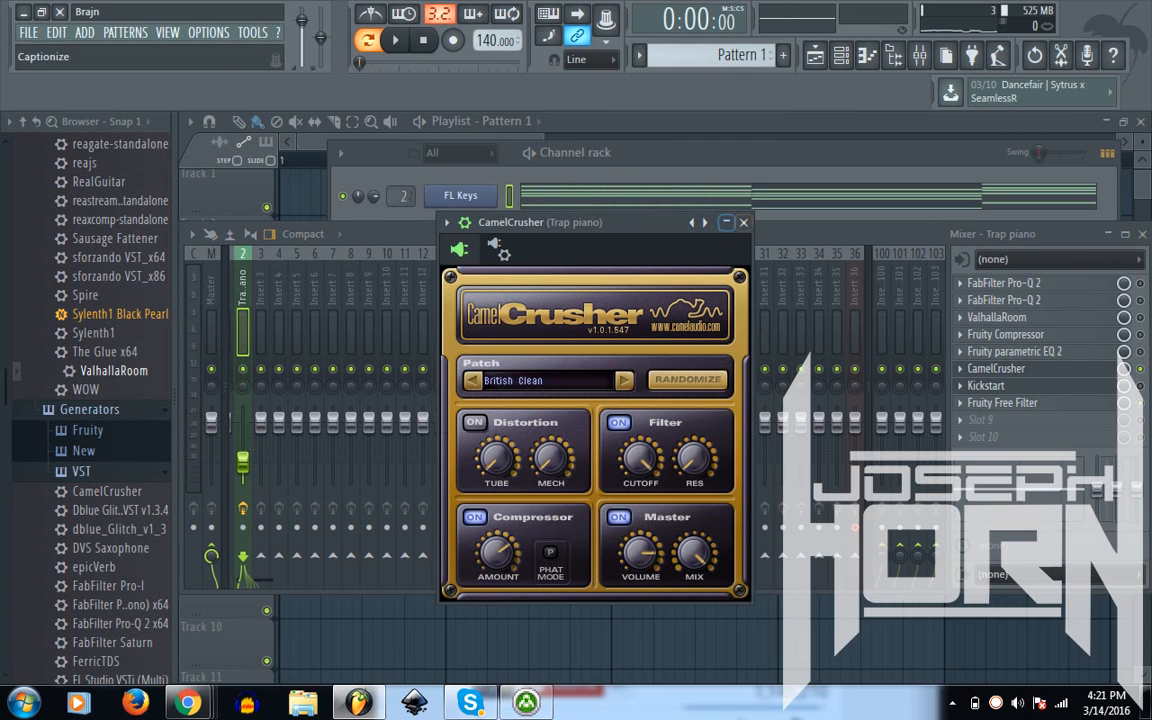
left_click(744, 222)
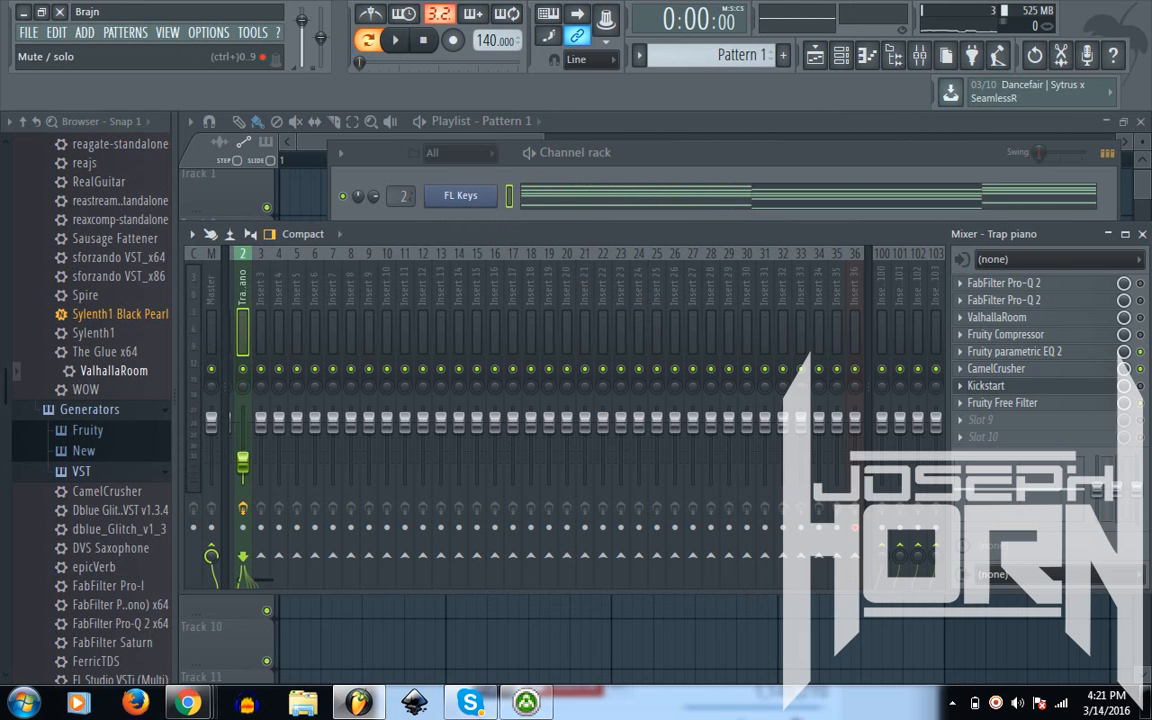
left_click(394, 40)
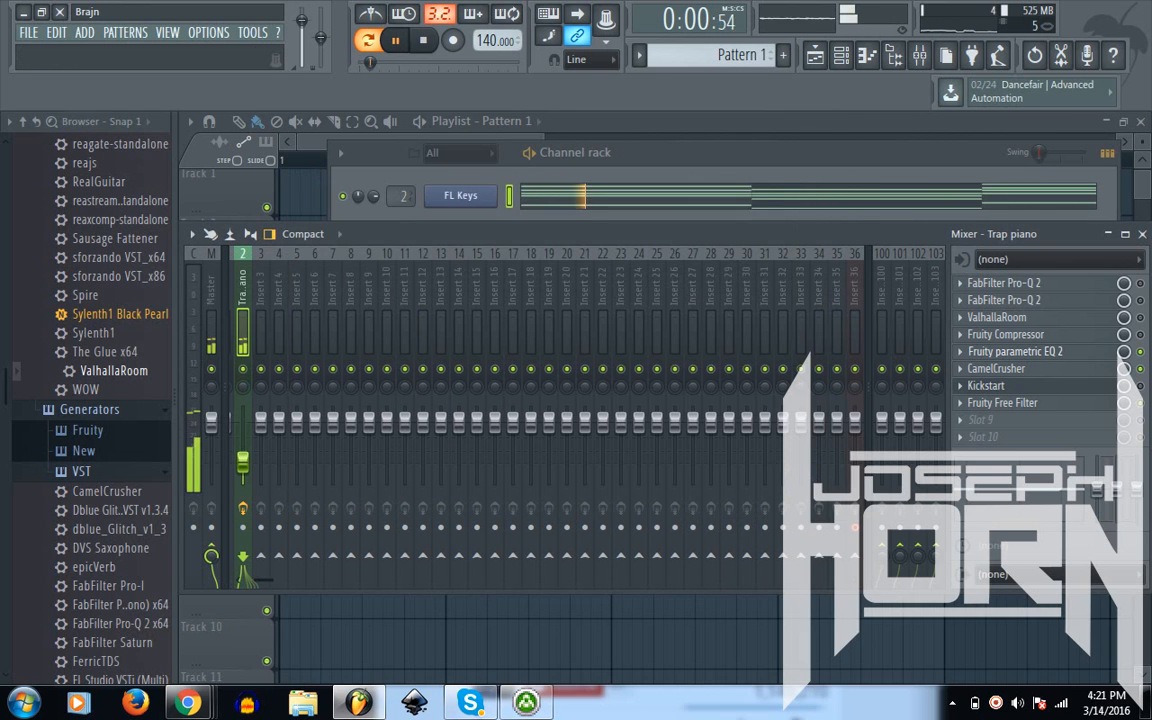
left_click(1015, 351)
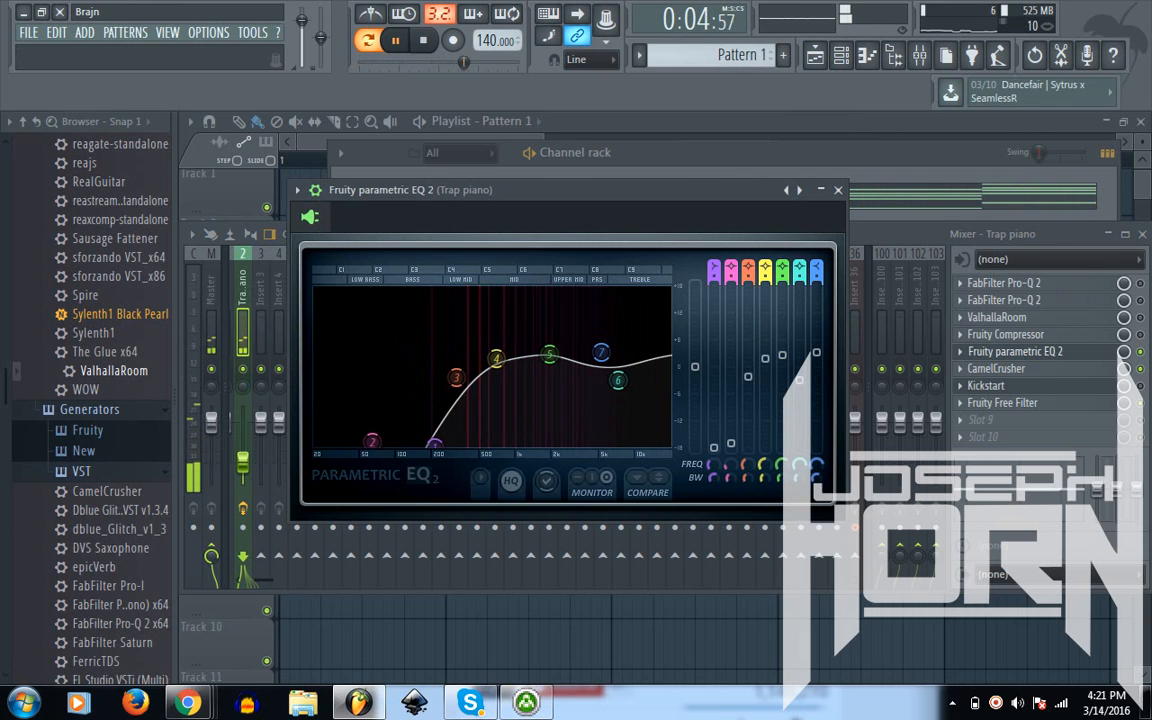
Step: Close the Fruity parametric EQ 2 window after reviewing its curve, then resume playback
left_click(422, 40)
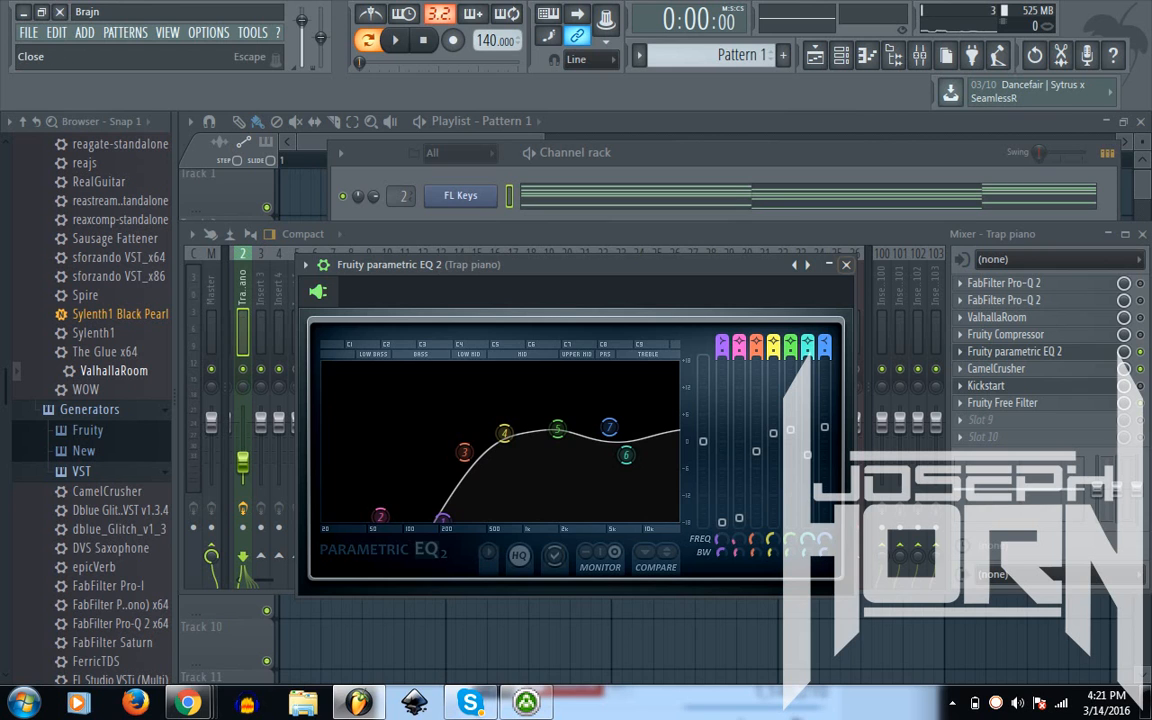
left_click(846, 264)
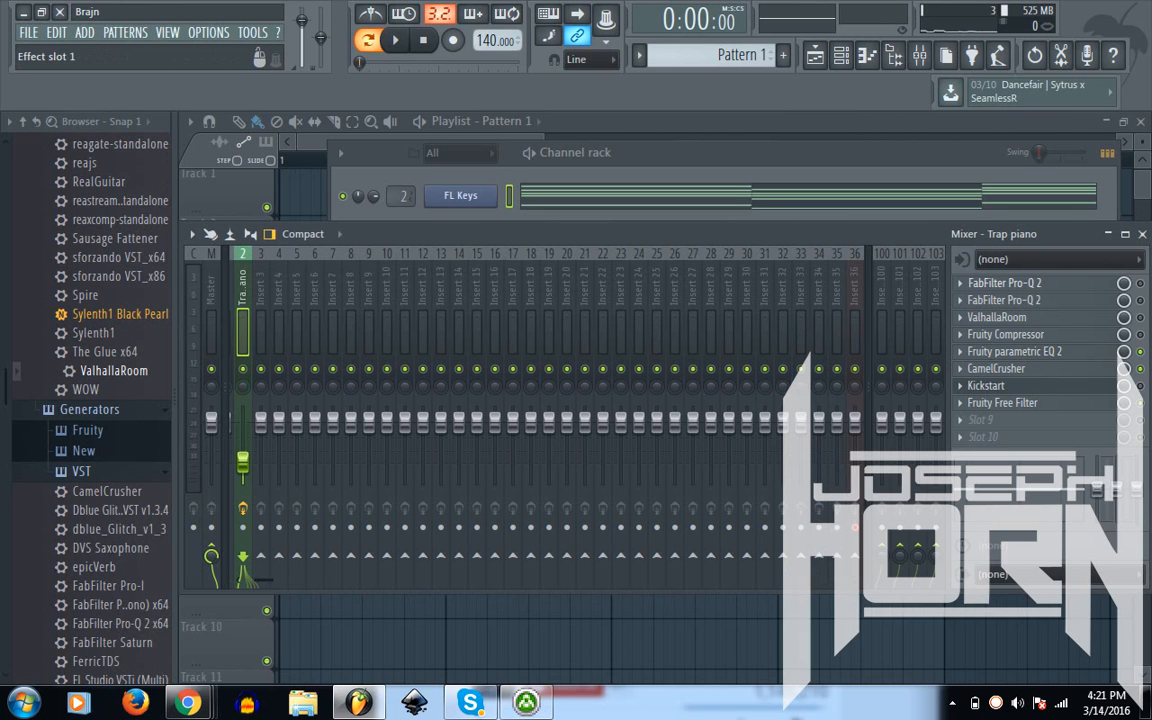
left_click(394, 39)
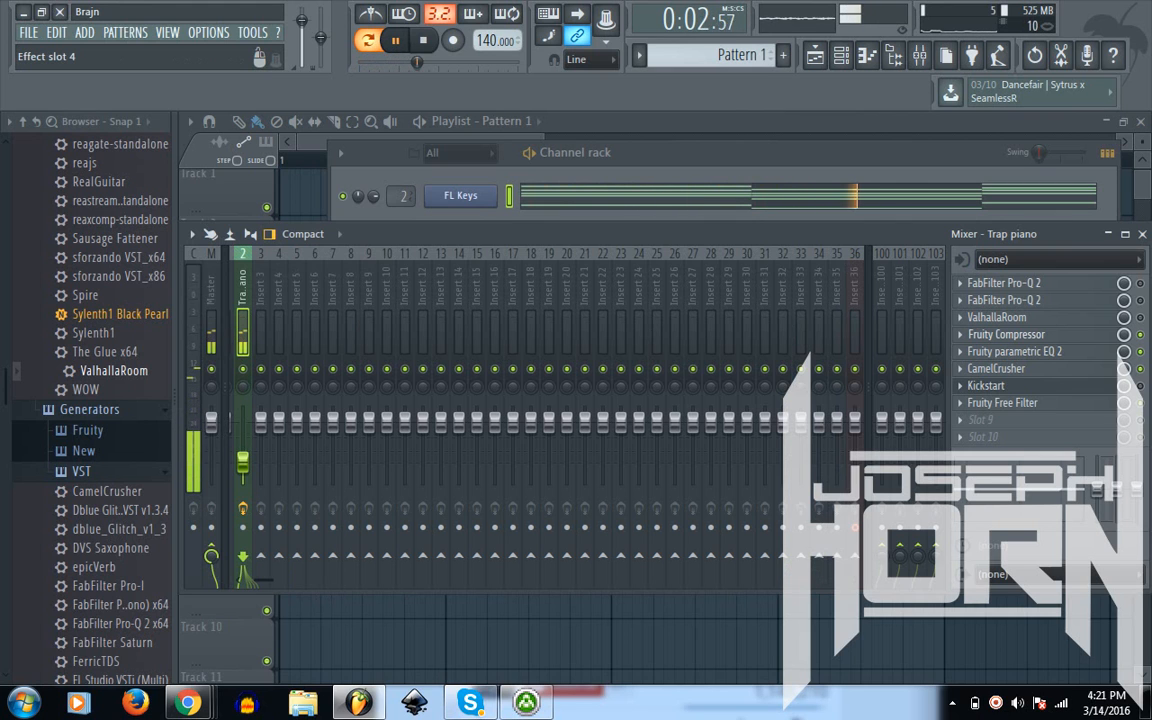
Step: Open the Fruity Compressor in slot 4, showing 2.0:1 ratio and 10.1 dB gain
left_click(1006, 334)
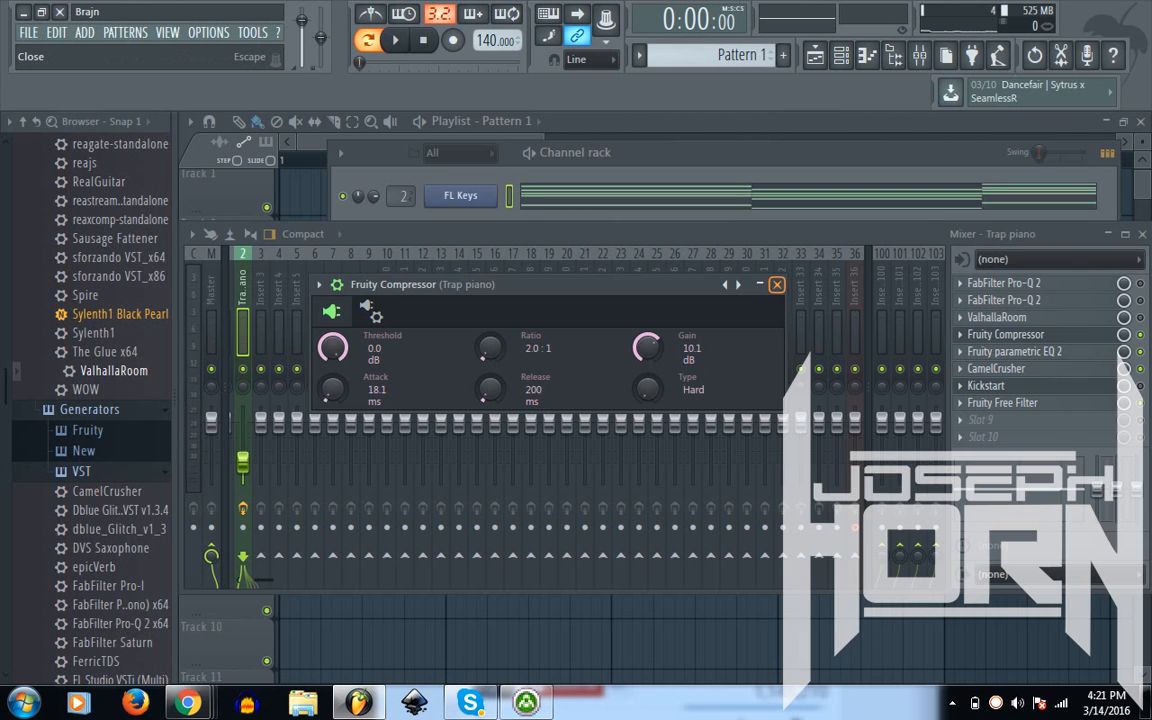
Step: Close the Fruity Compressor and show ValhallaRoom set to Large Room, 21.2% mix
left_click(777, 284)
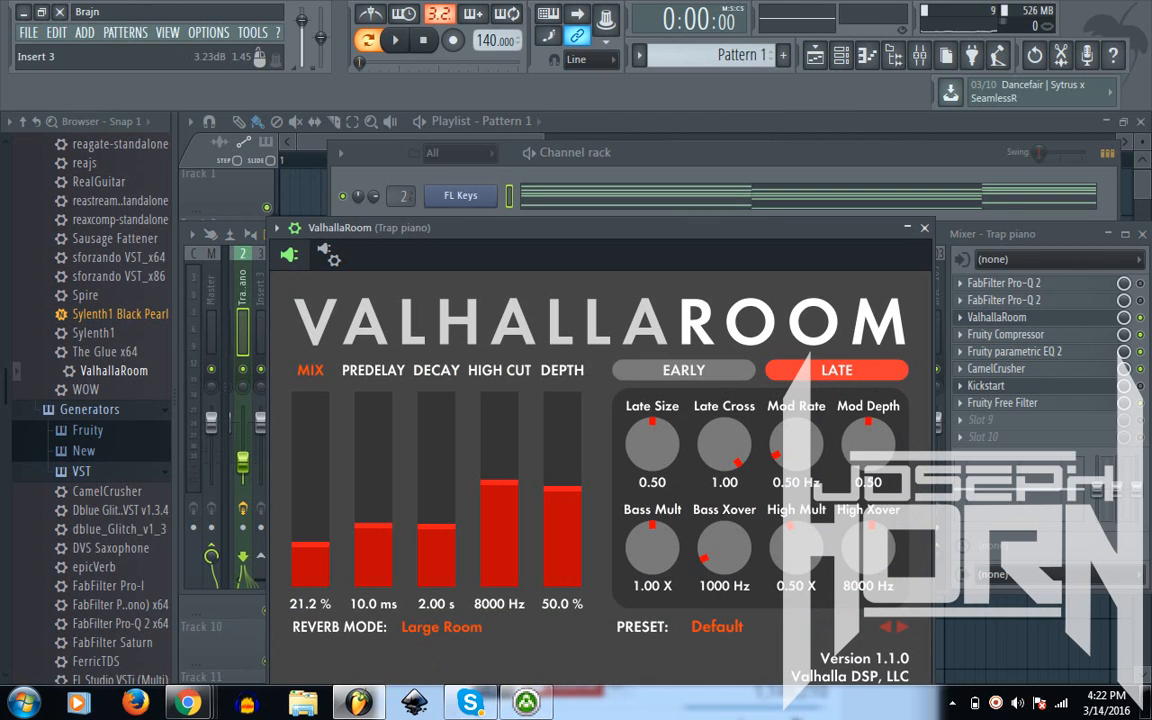
Step: Close ValhallaRoom after a playback pass and bring up a FabFilter Pro-Q 2
left_click(394, 40)
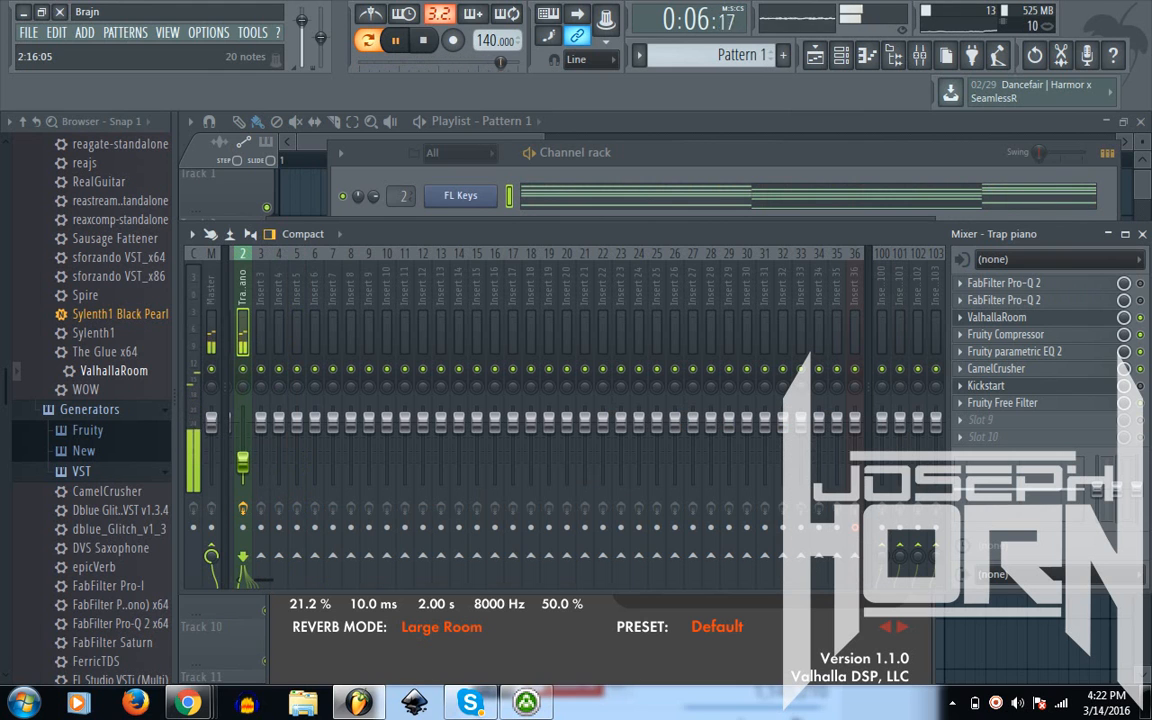
left_click(394, 40)
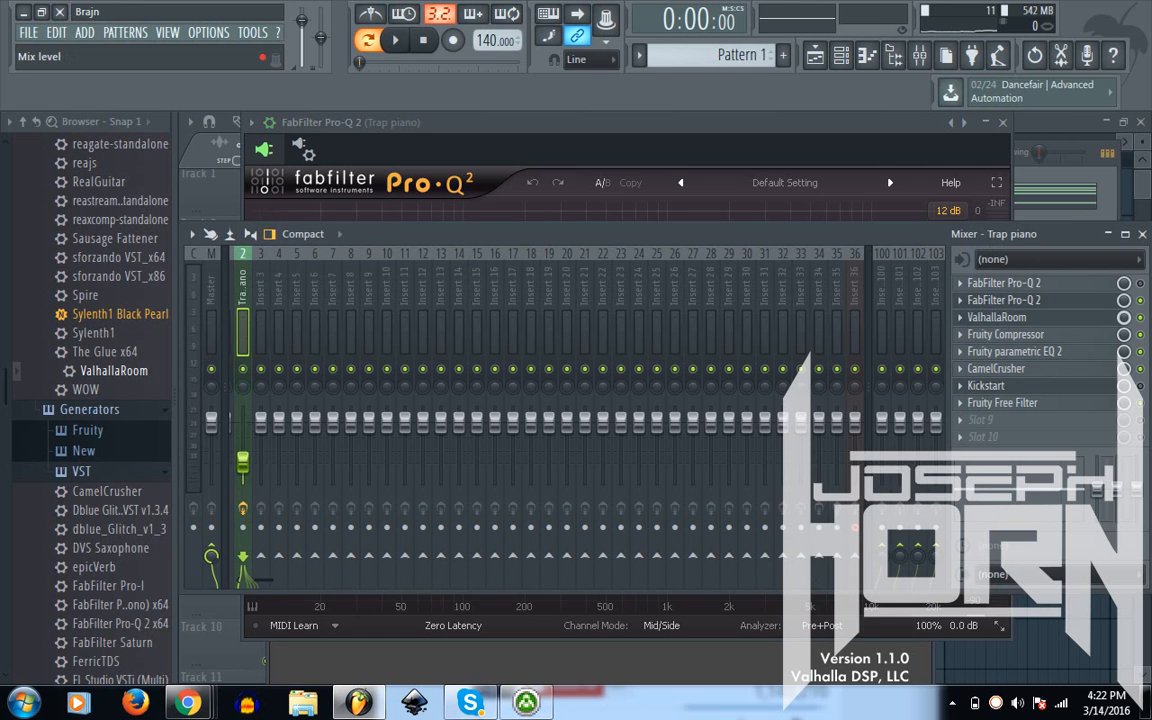
Step: Open and close the second FabFilter Pro-Q 2 and the Kickstart effect during playback
left_click(394, 39)
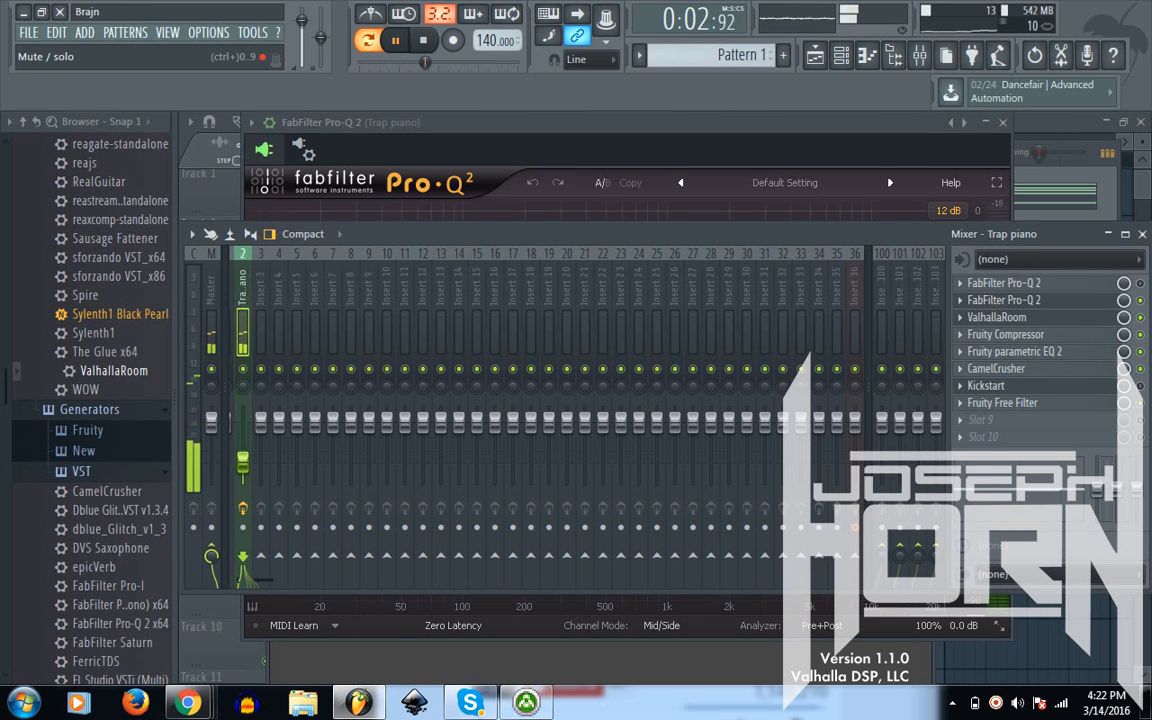
left_click(424, 40)
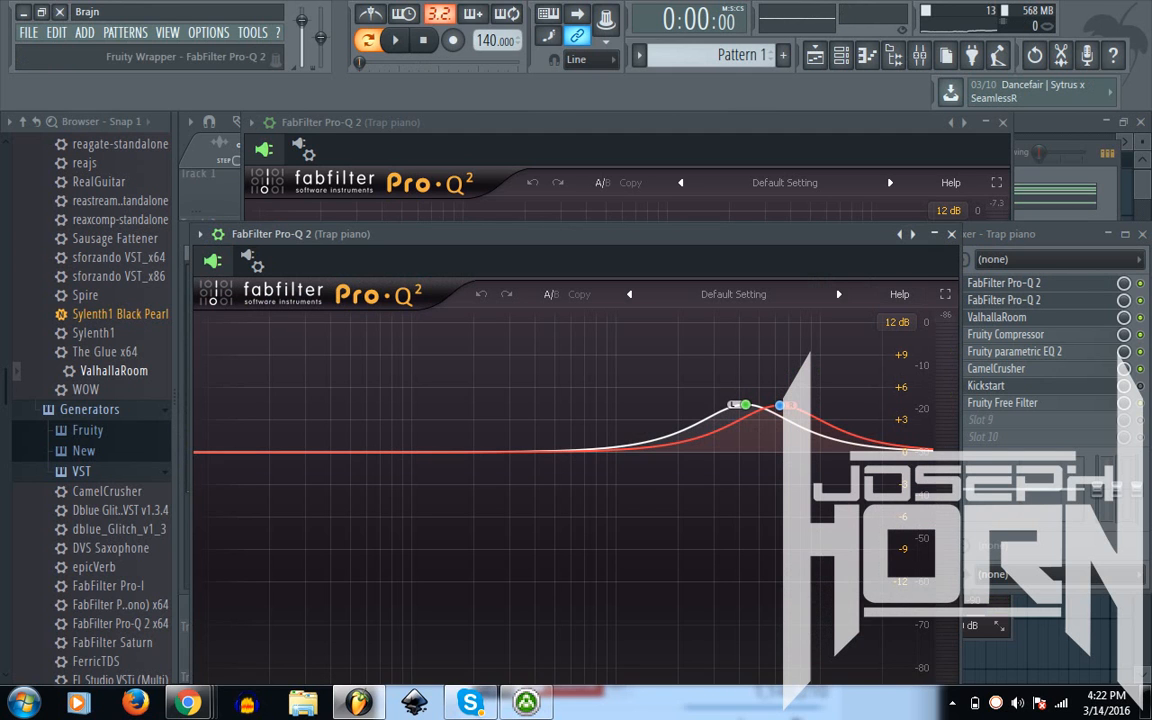
left_click(394, 40)
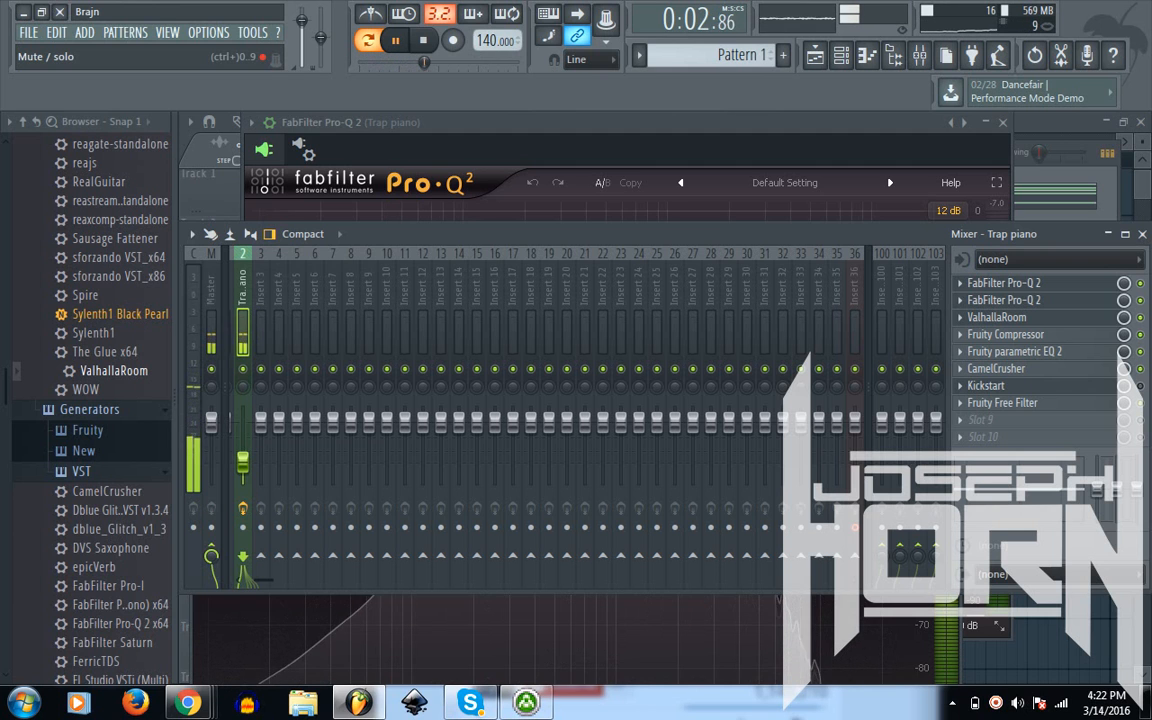
left_click(423, 39)
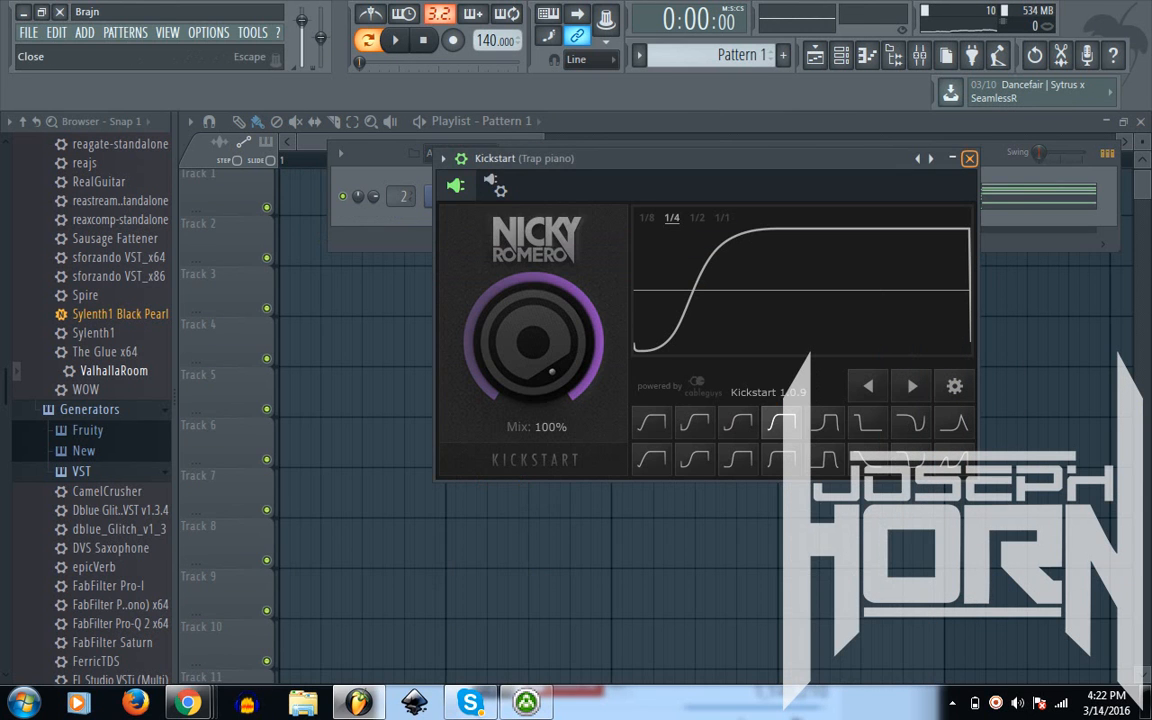
left_click(968, 158)
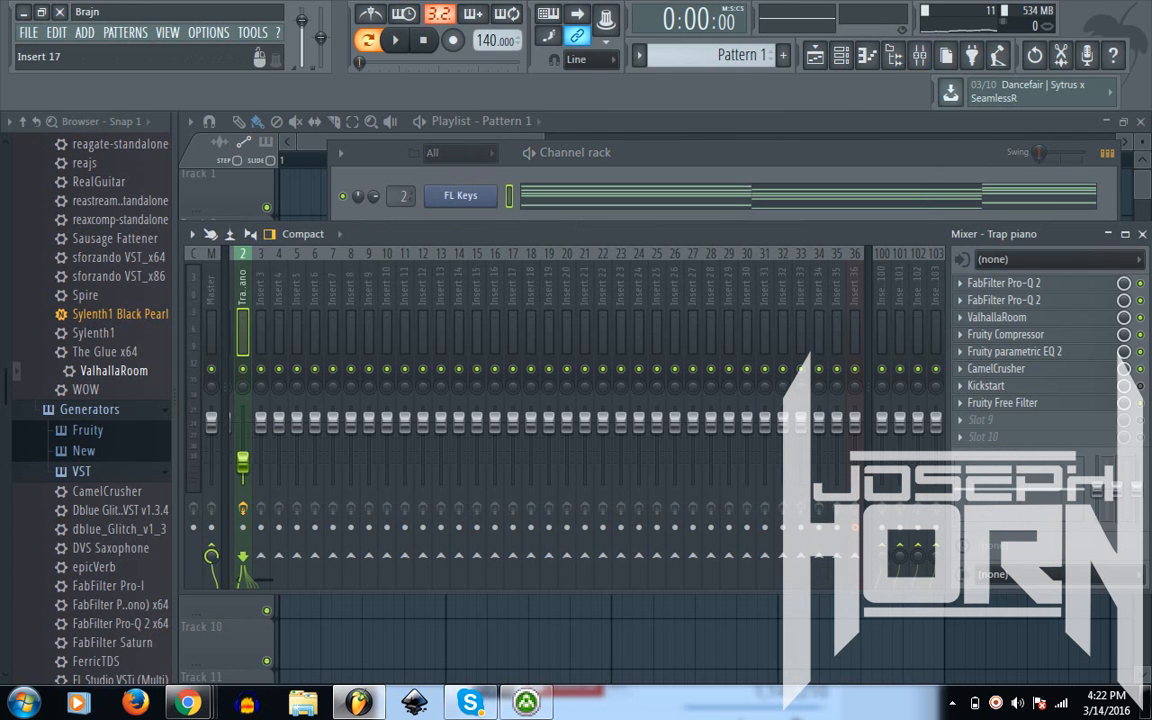